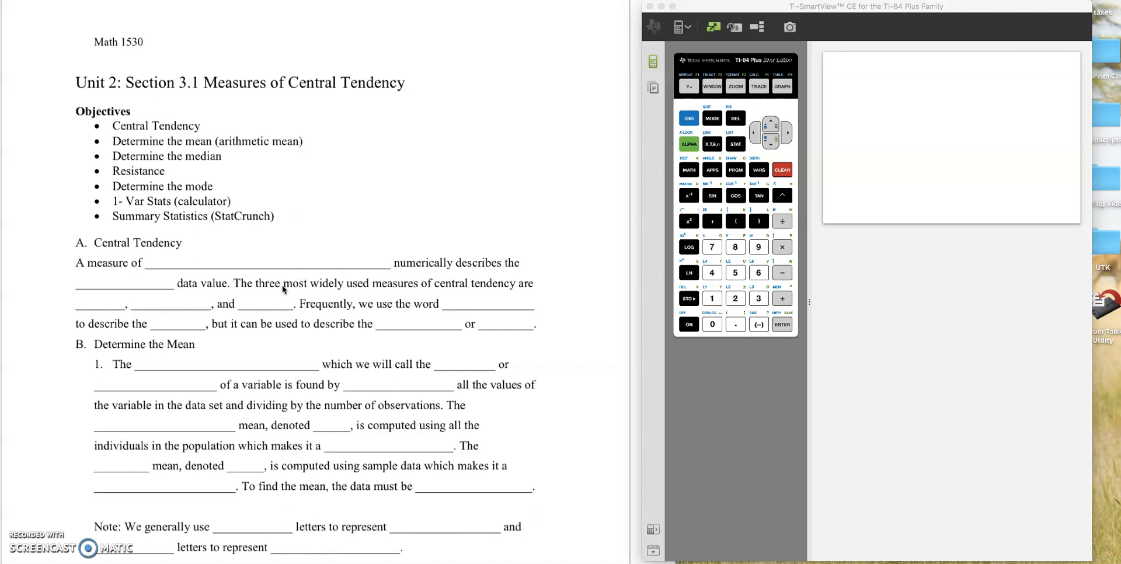
{"action": "mouse_move", "coordinate": [213, 276]}
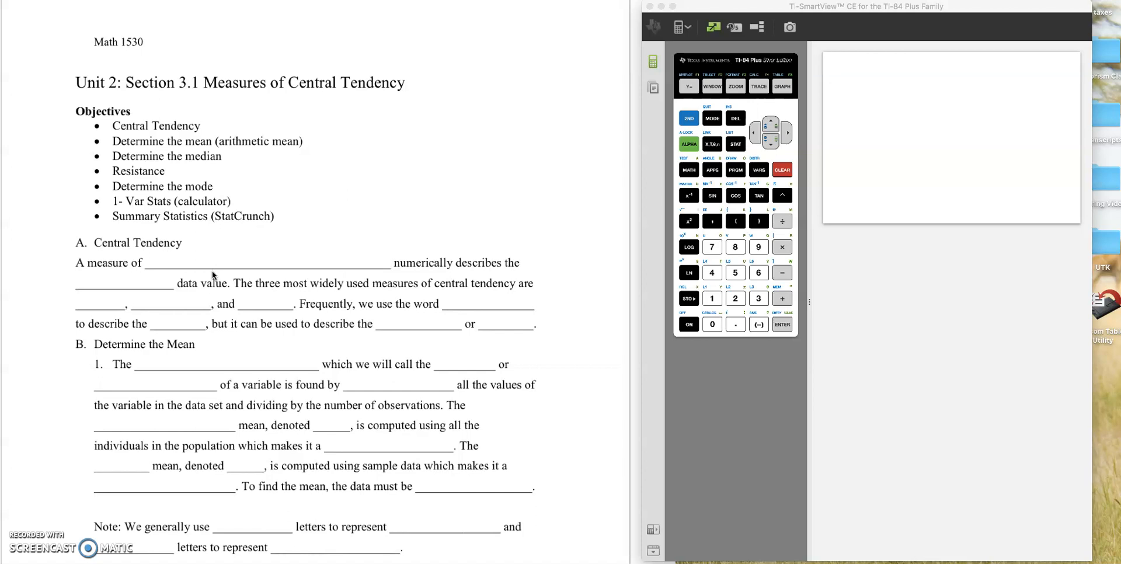
{"action": "mouse_move", "coordinate": [278, 279]}
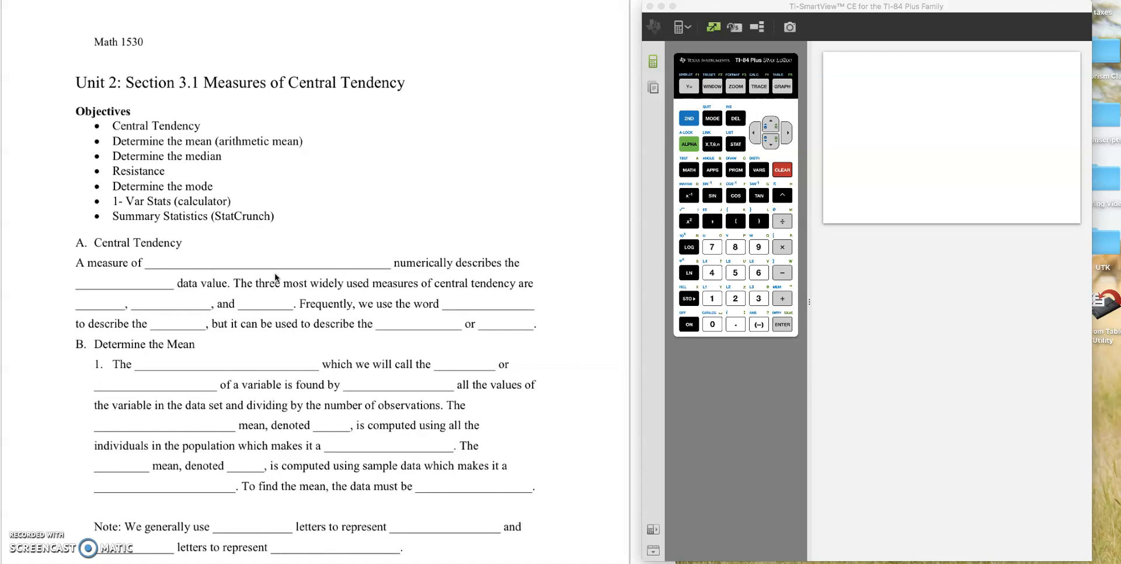
{"action": "mouse_move", "coordinate": [234, 258]}
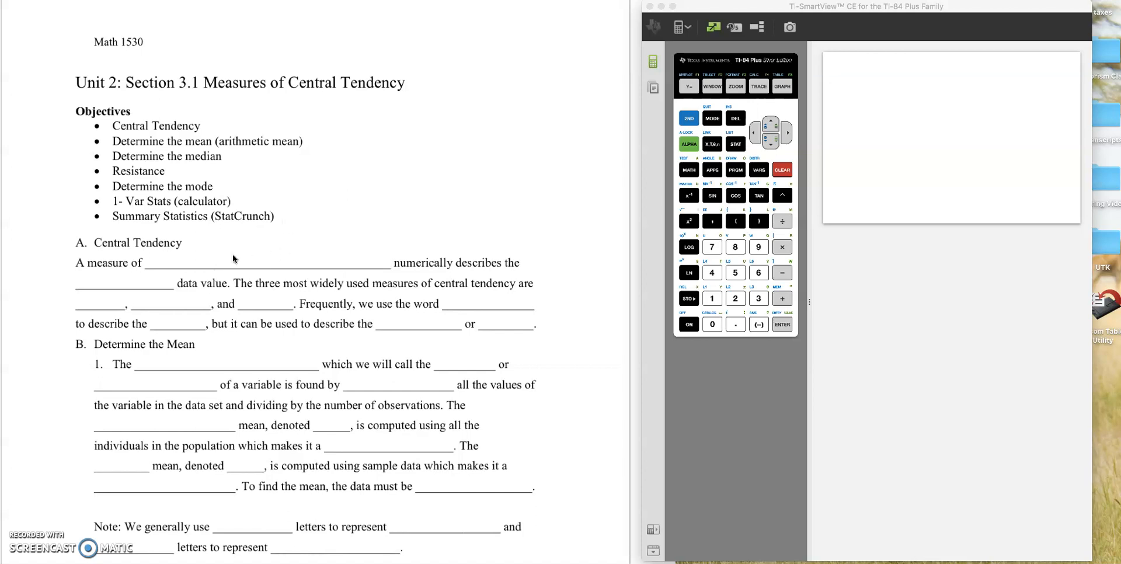
{"action": "mouse_move", "coordinate": [166, 263]}
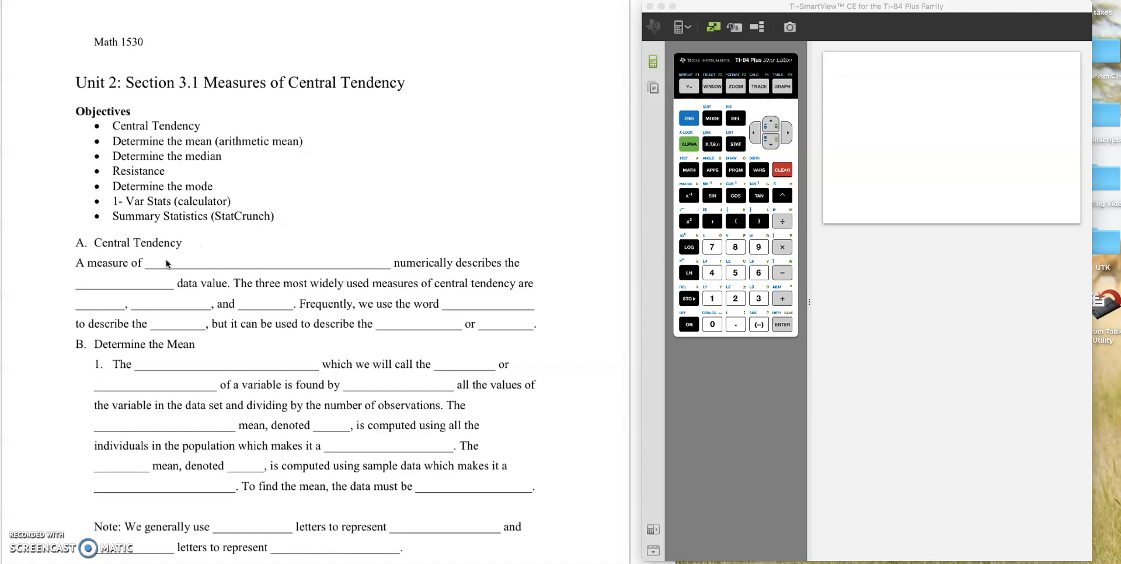
Step: Handwrite 'central tendency', 'typical' and 'mean,' into the first Central Tendency blanks
{"action": "scroll", "scroll_direction": "down", "scroll_amount": 3}
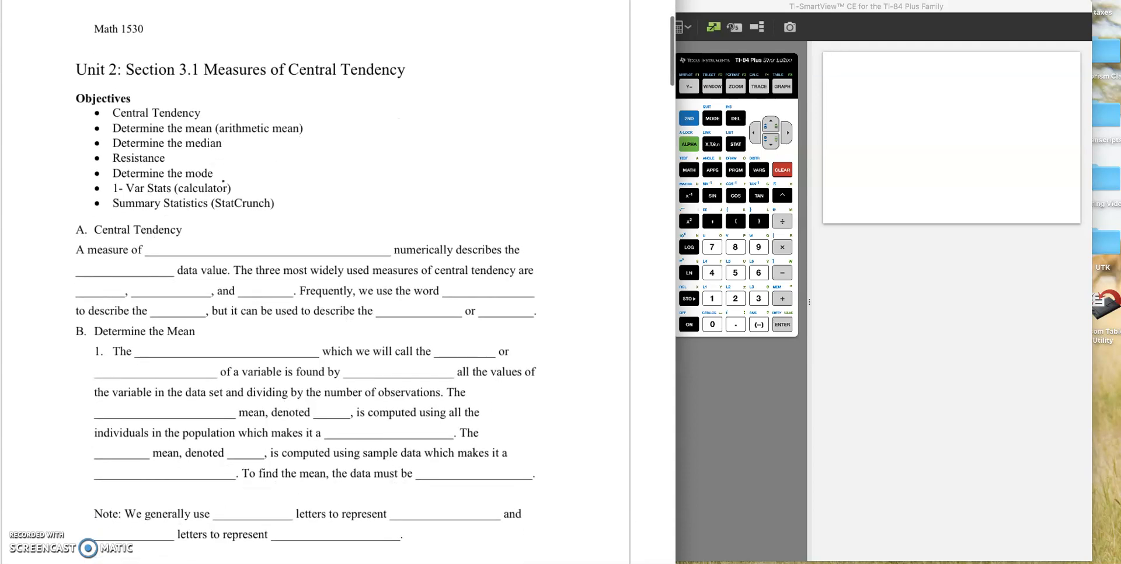
{"action": "left_click", "coordinate": [164, 250]}
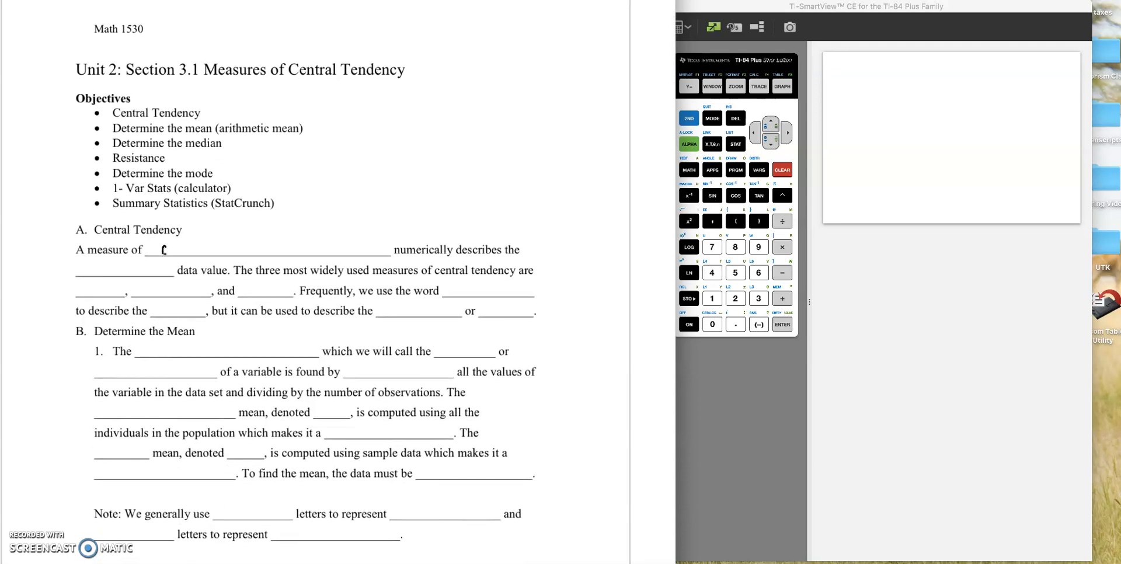
{"action": "type", "text": "Centr."}
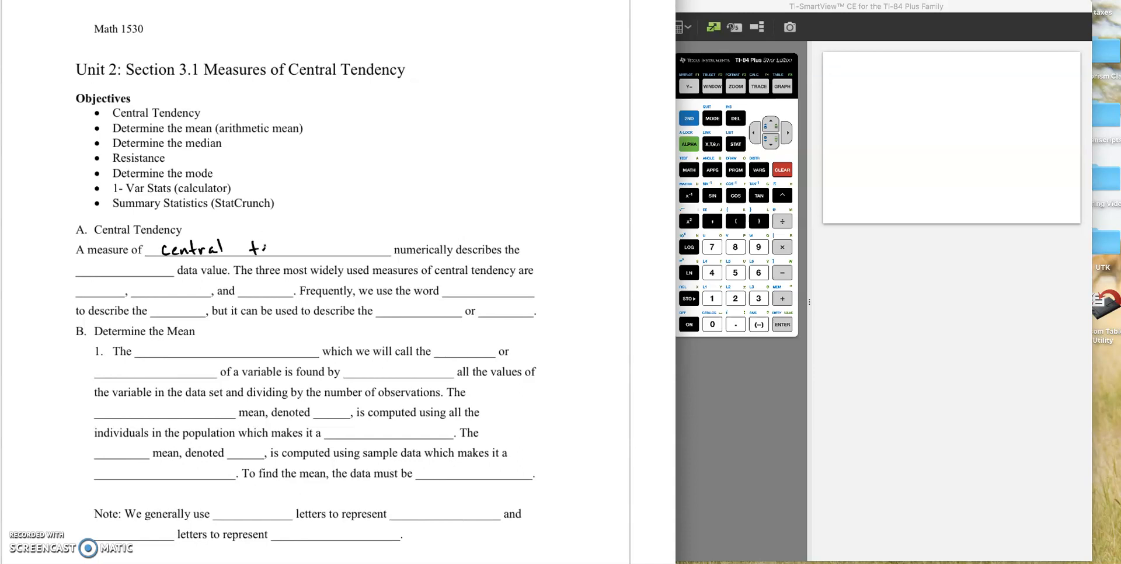
{"action": "type", "text": "tend."}
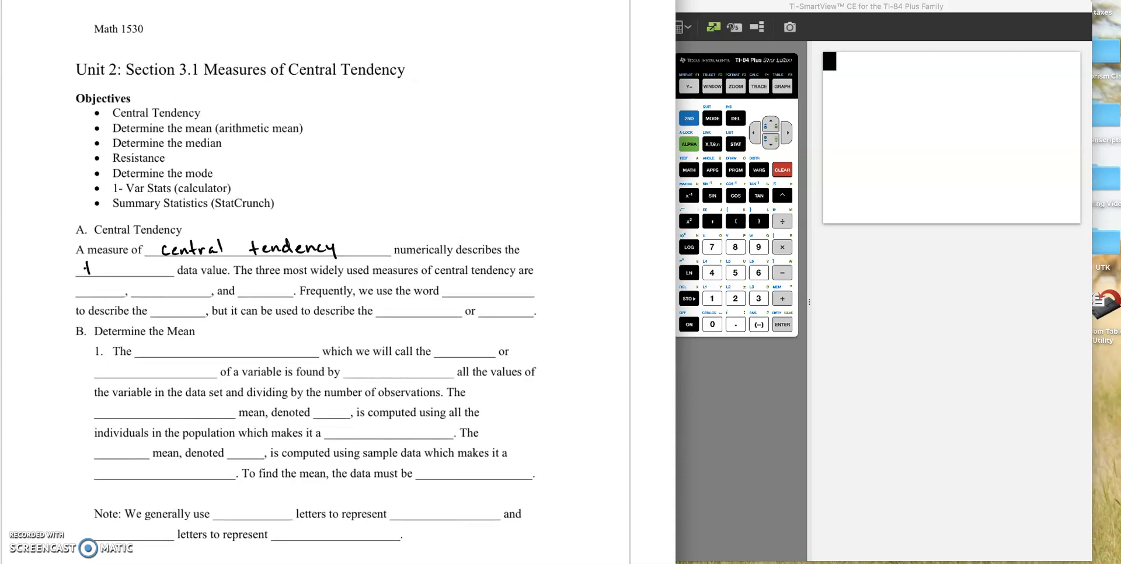
{"action": "type", "text": "typi"}
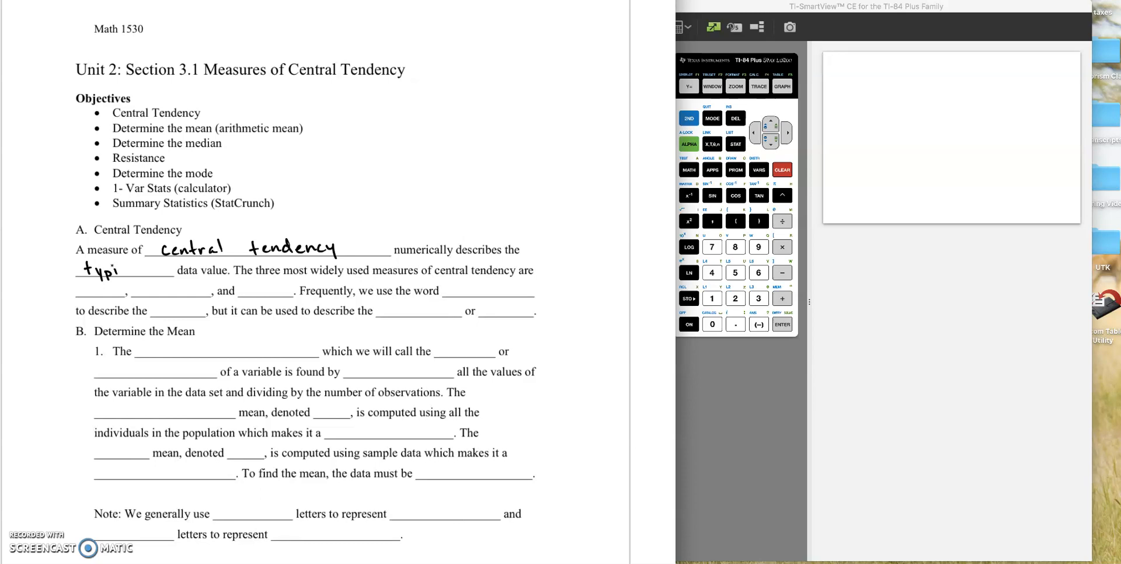
{"action": "type", "text": "cal"}
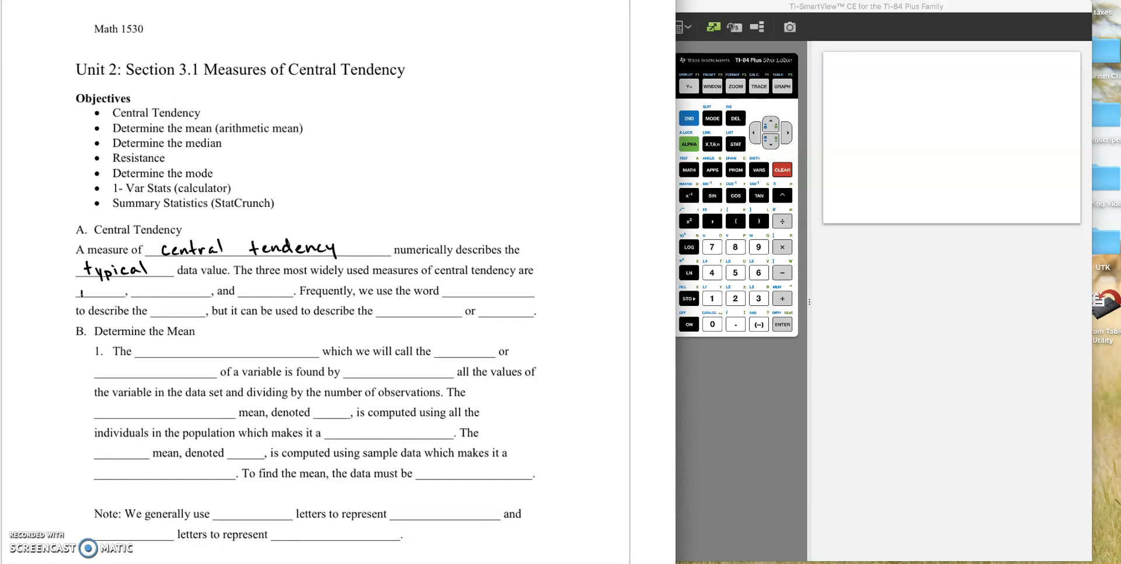
{"action": "type", "text": "mean,"}
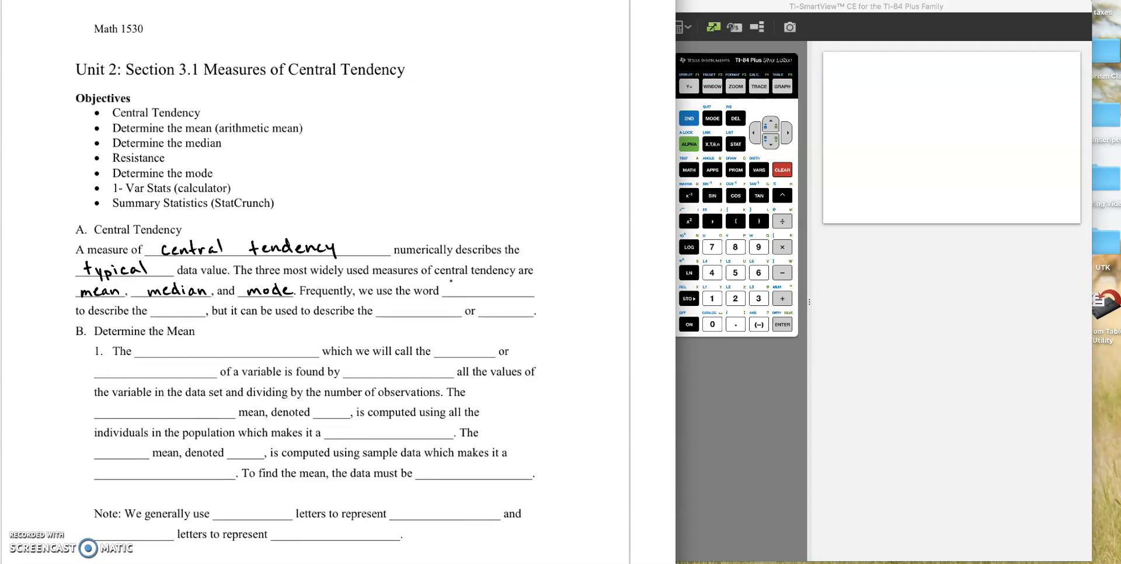
Step: Handwrite 'average' and the start of 'mean' in the remaining Central Tendency blanks
{"action": "type", "text": "c"}
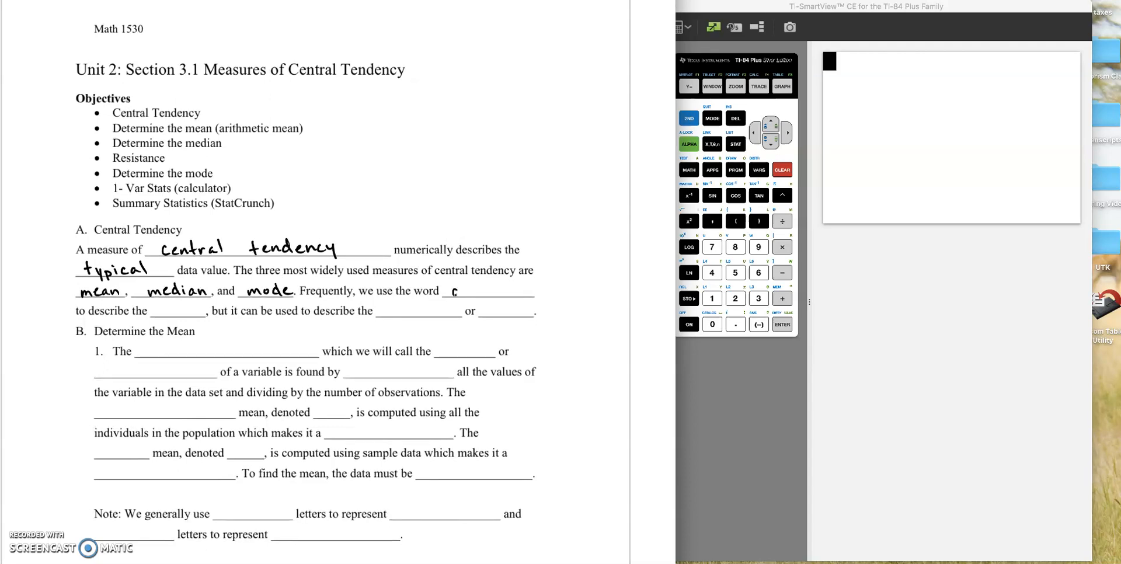
{"action": "type", "text": "avera"}
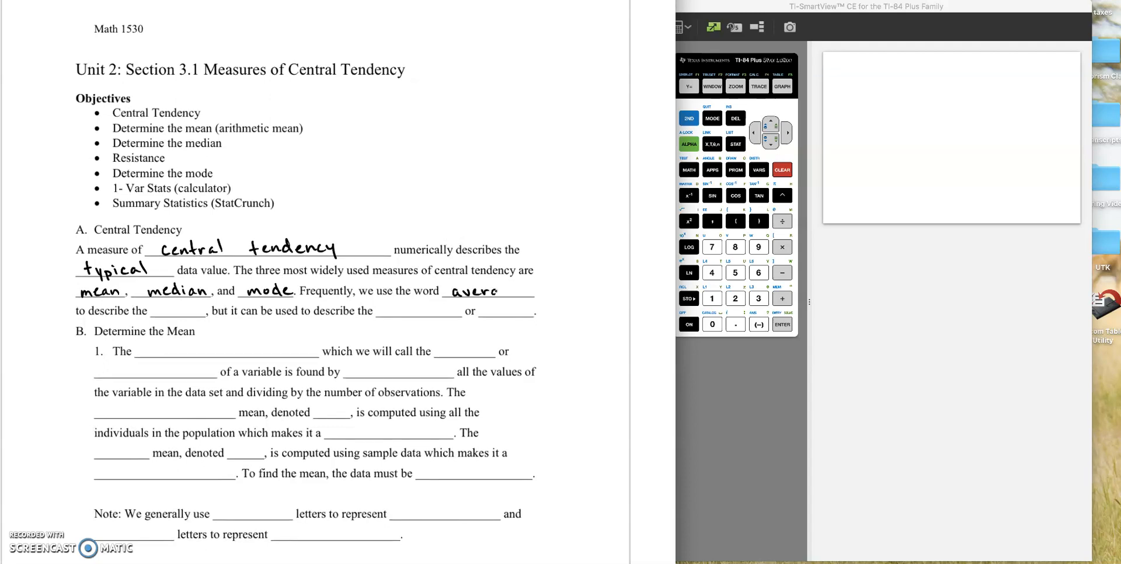
{"action": "type", "text": "age"}
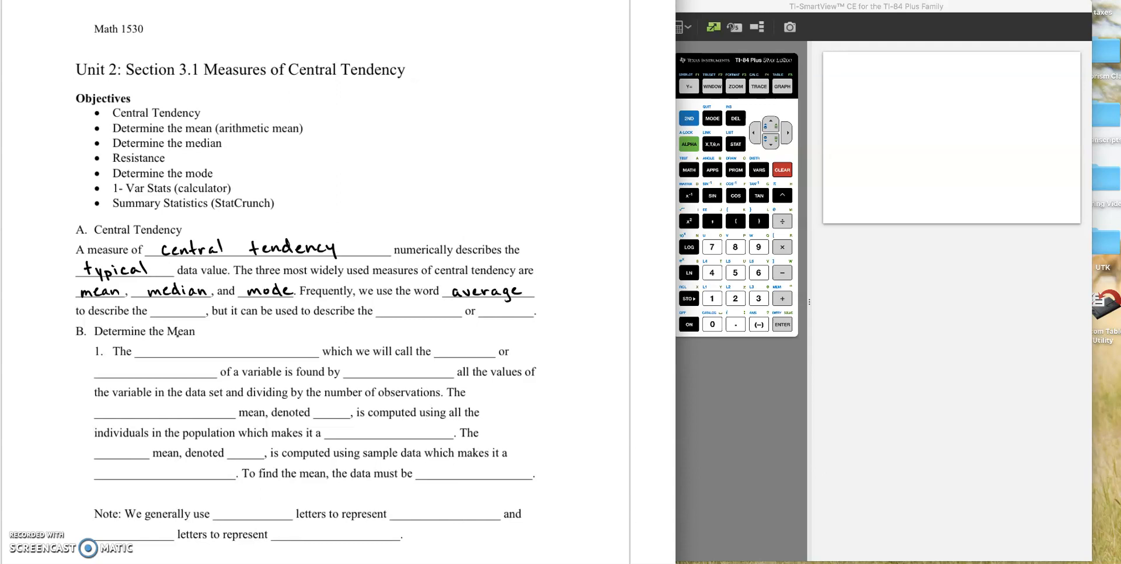
{"action": "type", "text": "mean"}
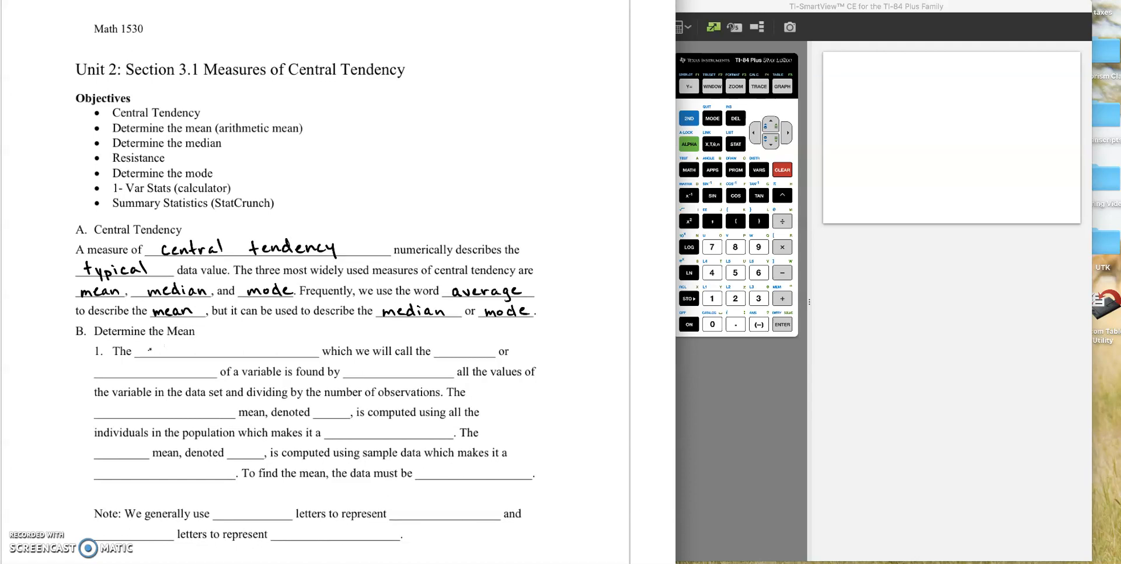
Step: Handwrite arithmetic mean, mean, average and adding in Determine the Mean item 1
{"action": "type", "text": "ars"}
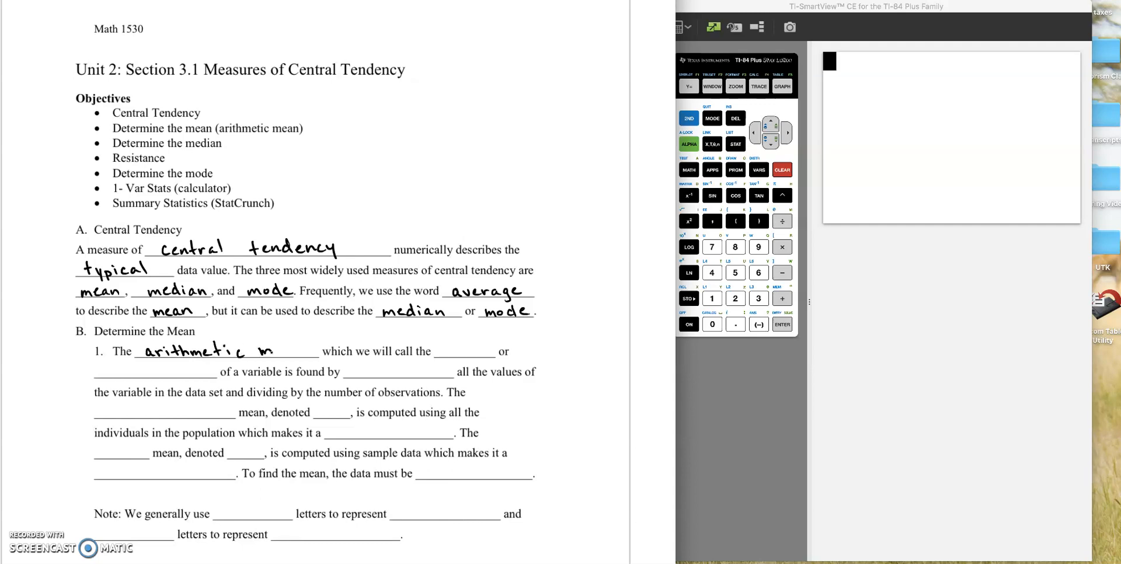
{"action": "type", "text": "mean"}
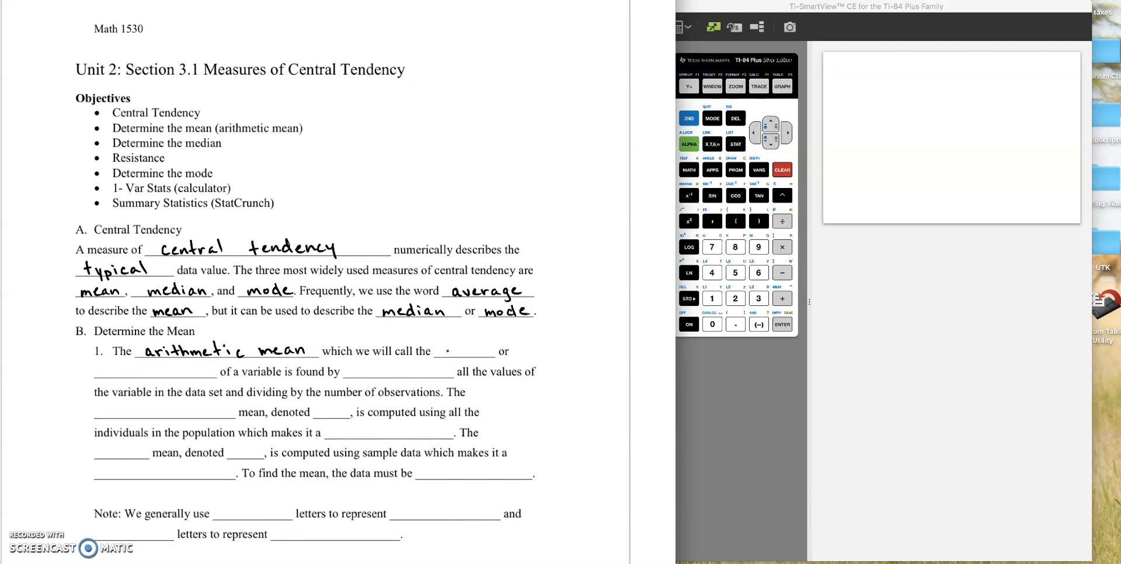
{"action": "type", "text": "mean"}
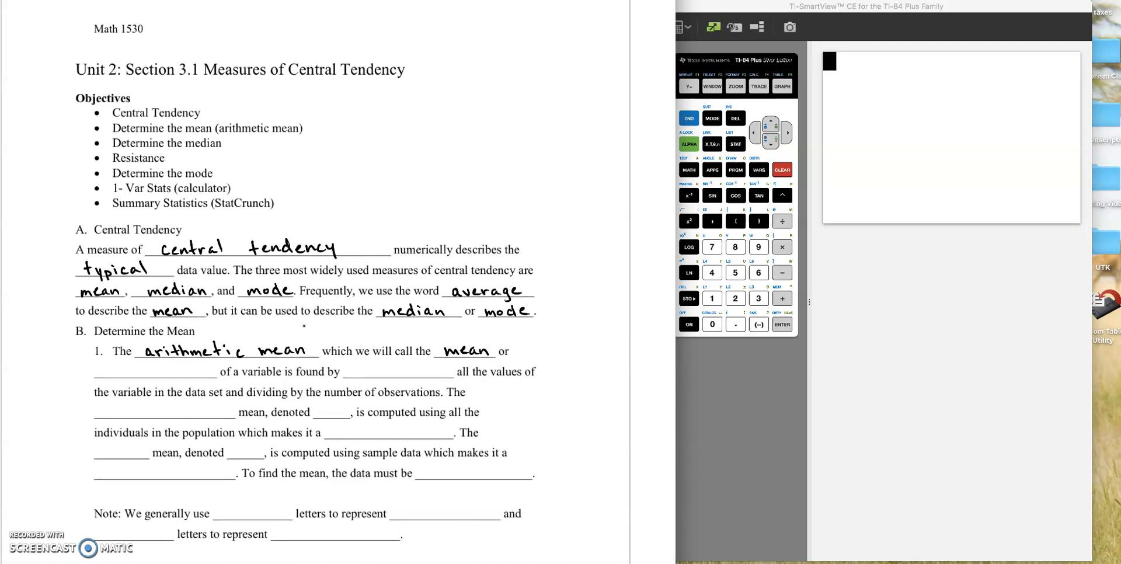
{"action": "type", "text": "a."}
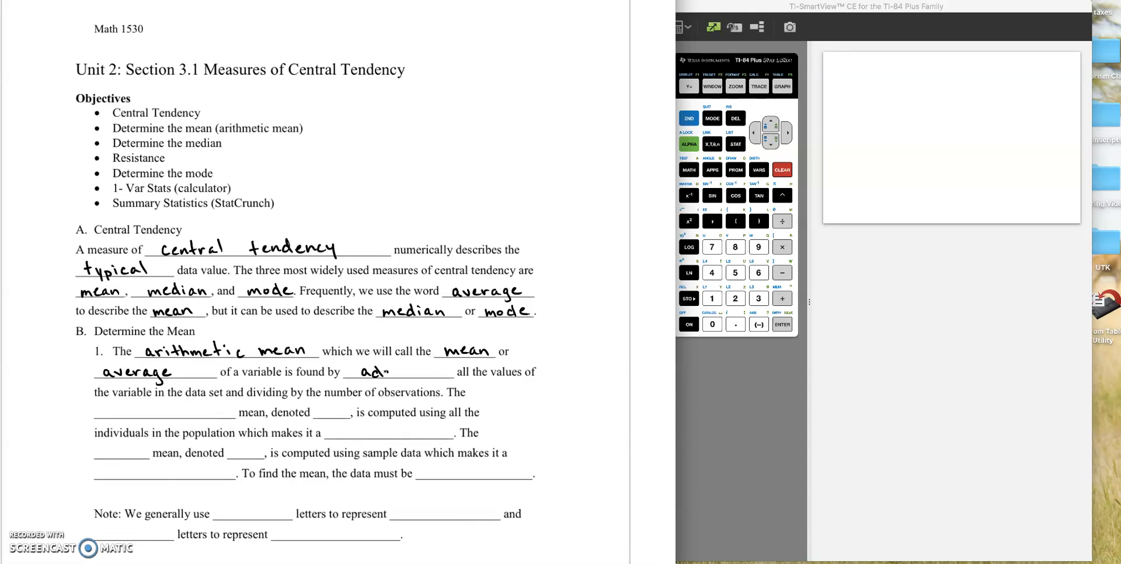
{"action": "type", "text": "adding"}
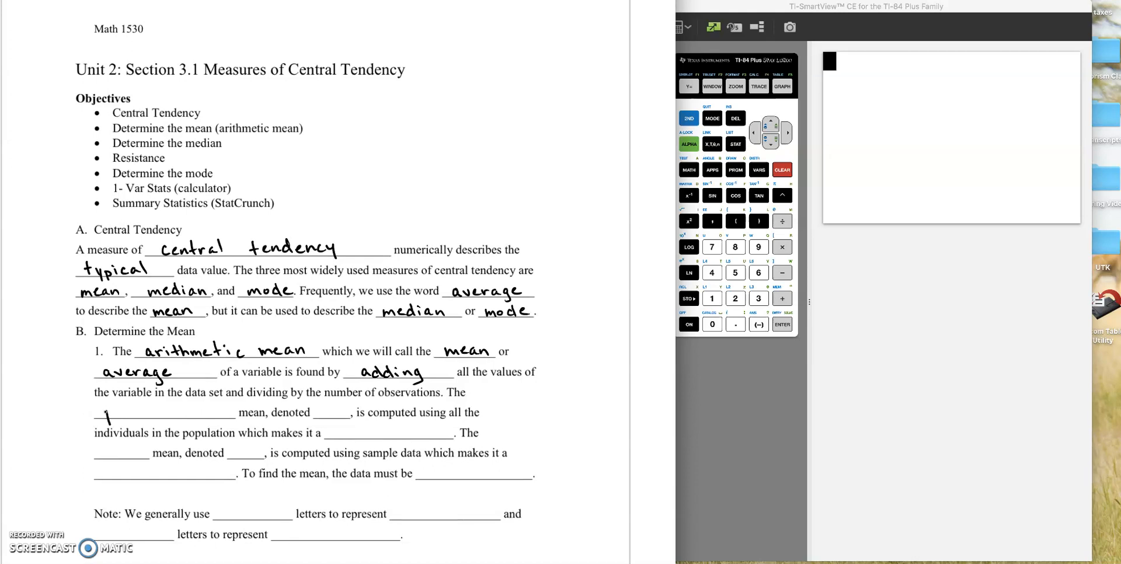
Step: Handwrite 'population' and μ with its 'mu' note in the mean definitions
{"action": "type", "text": "popu"}
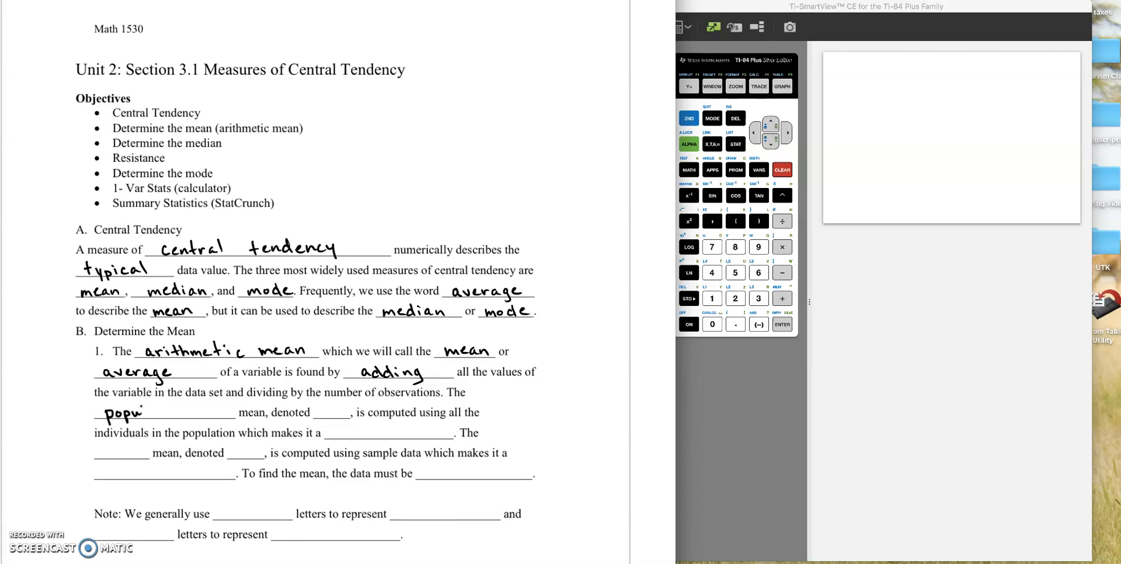
{"action": "type", "text": "latic"}
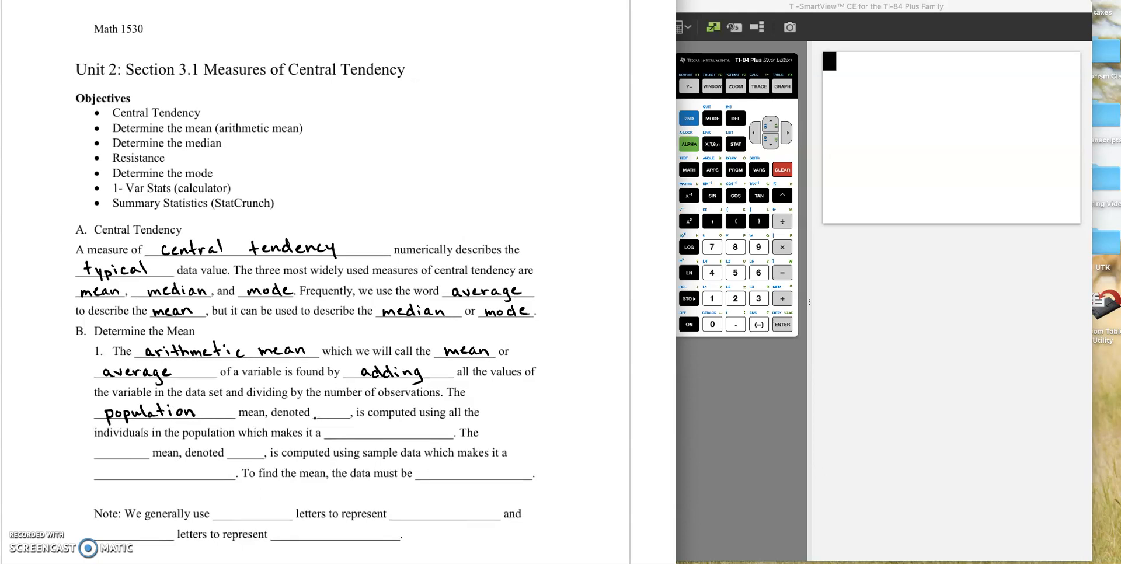
{"action": "type", "text": "μ"}
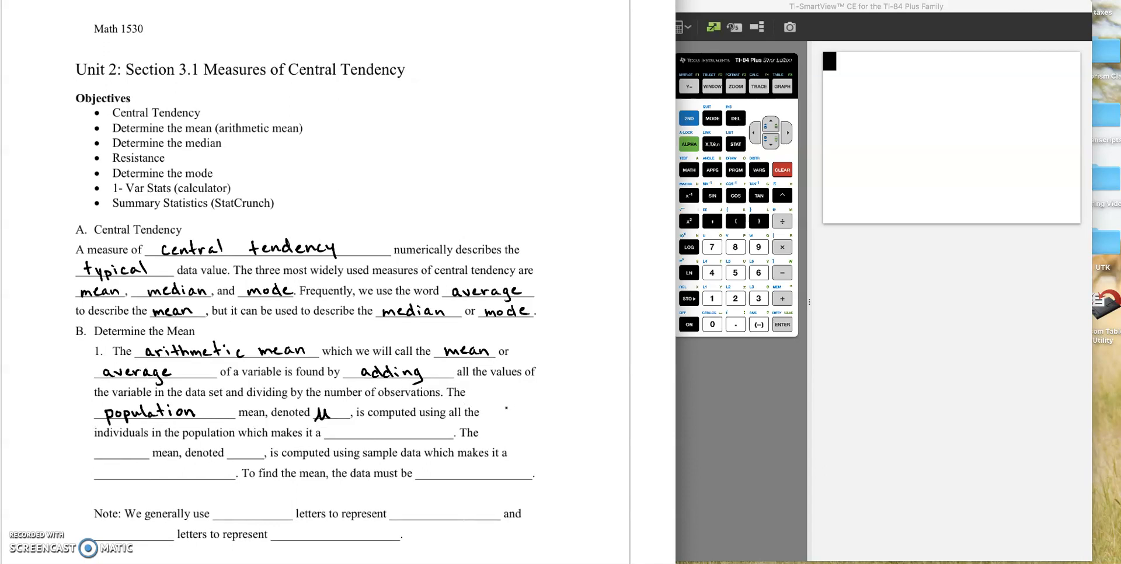
{"action": "type", "text": "mu"}
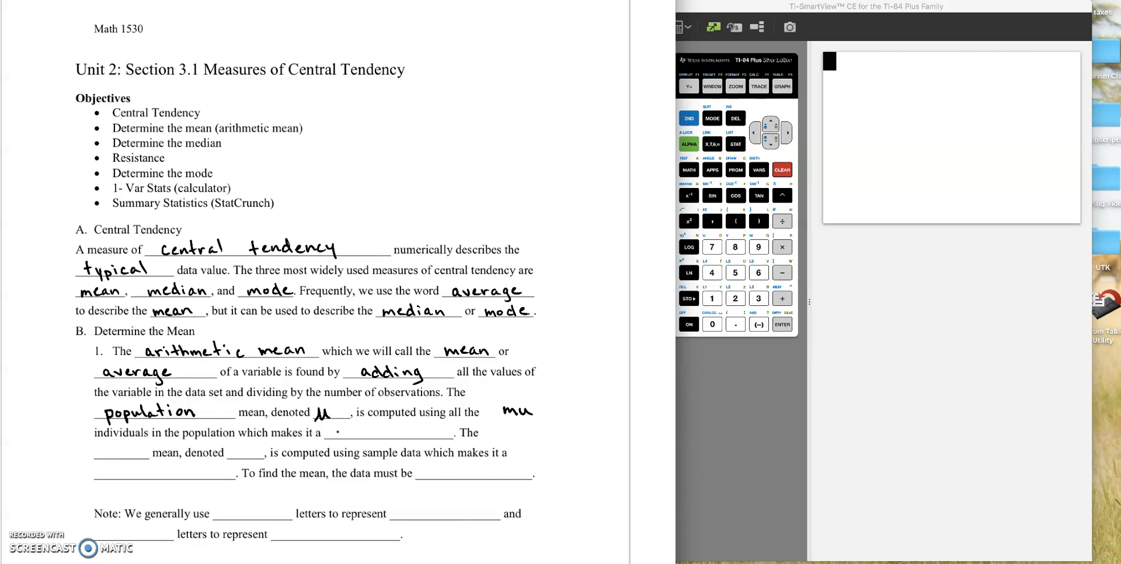
Step: Handwrite parameter, sample and quantitative in the following definition blanks
{"action": "type", "text": "pa"}
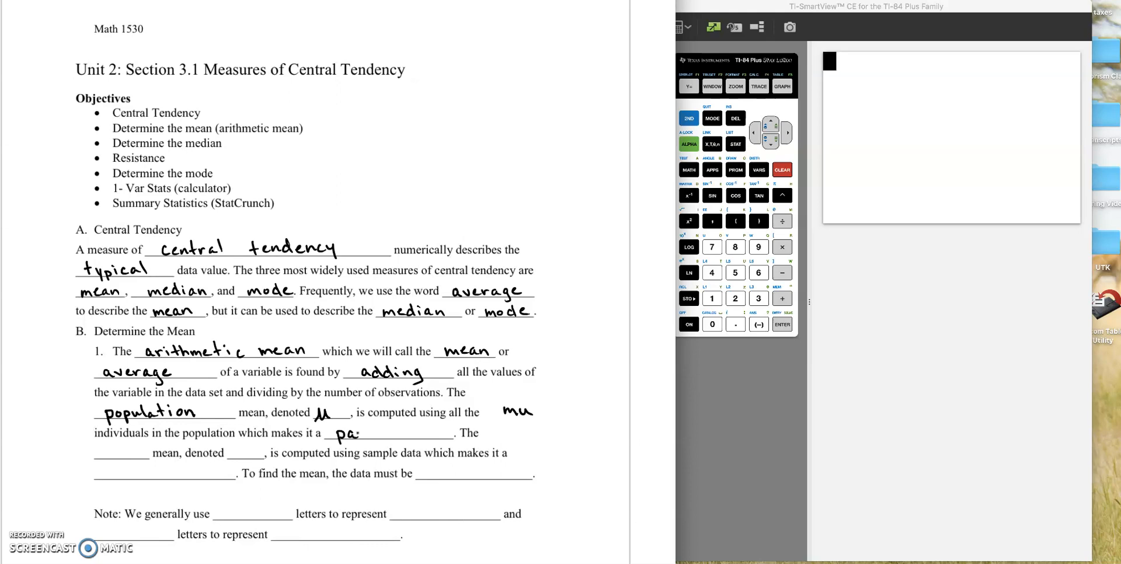
{"action": "type", "text": "rame"}
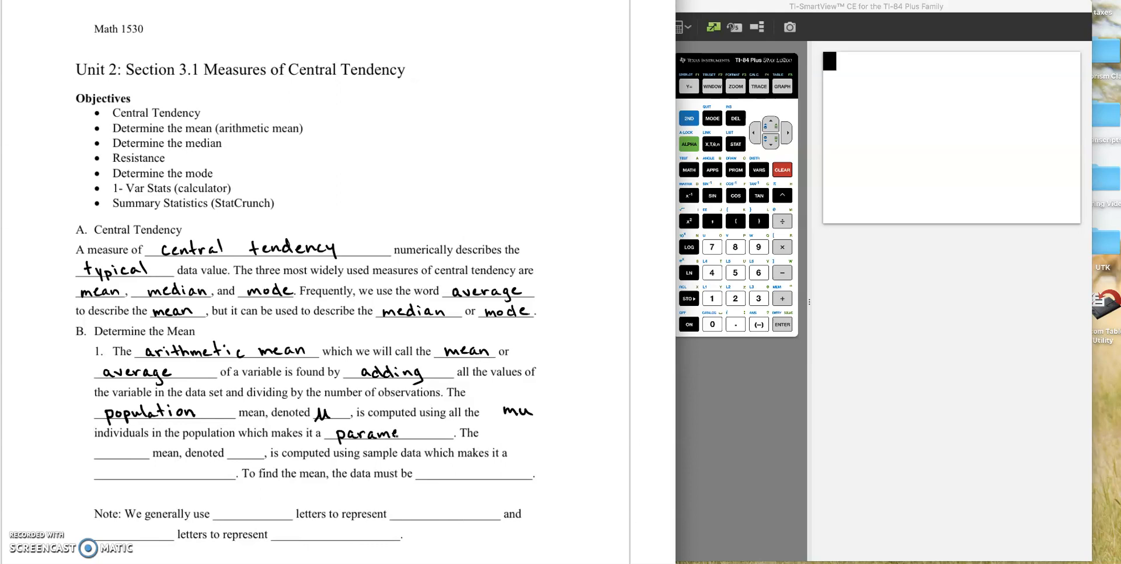
{"action": "type", "text": "ter"}
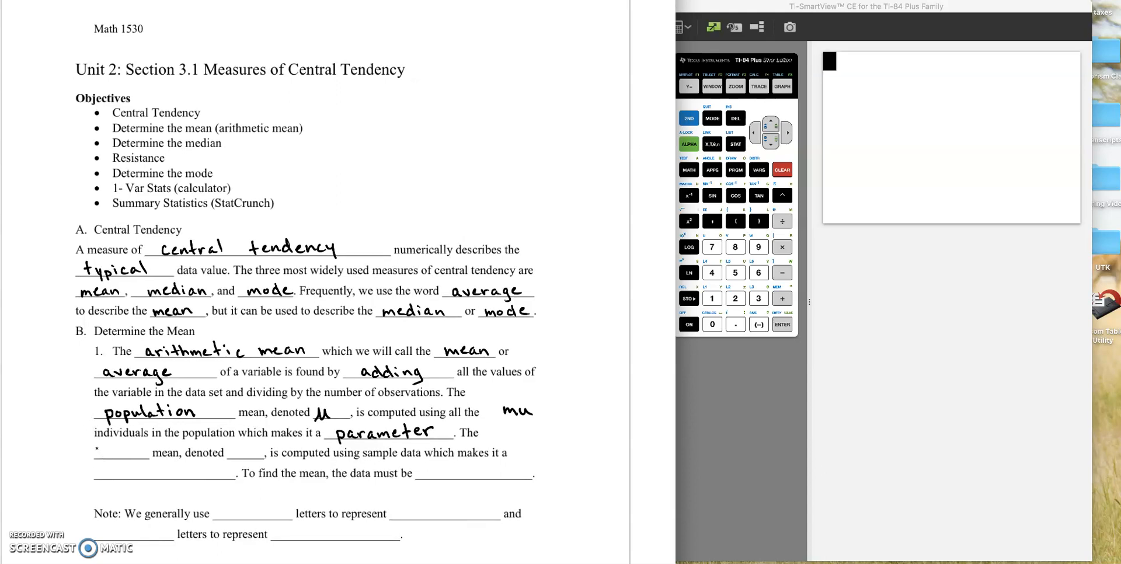
{"action": "type", "text": "Sample"}
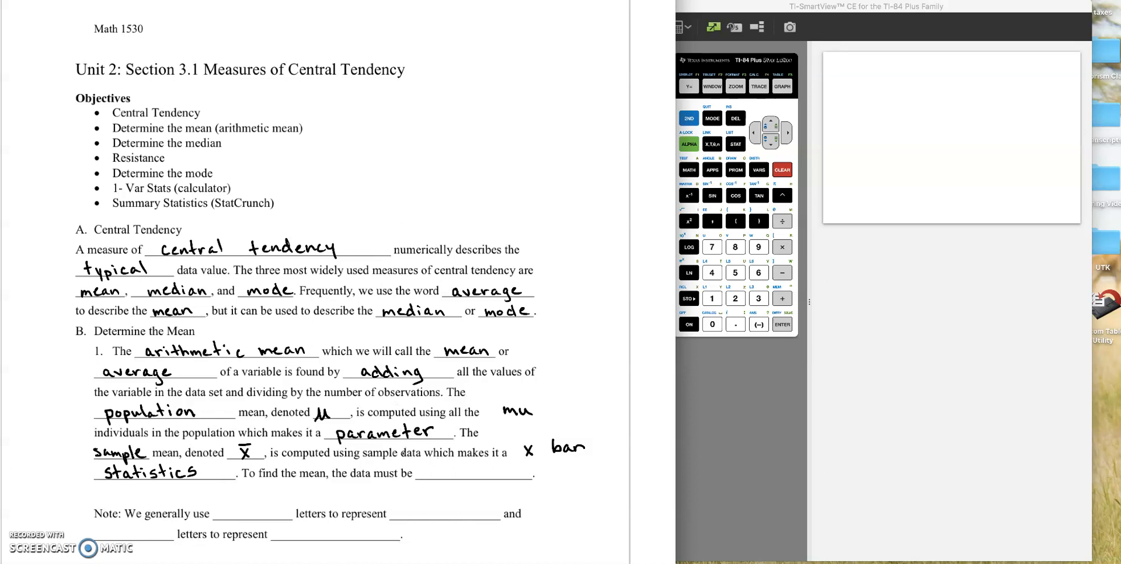
{"action": "type", "text": "quantita"}
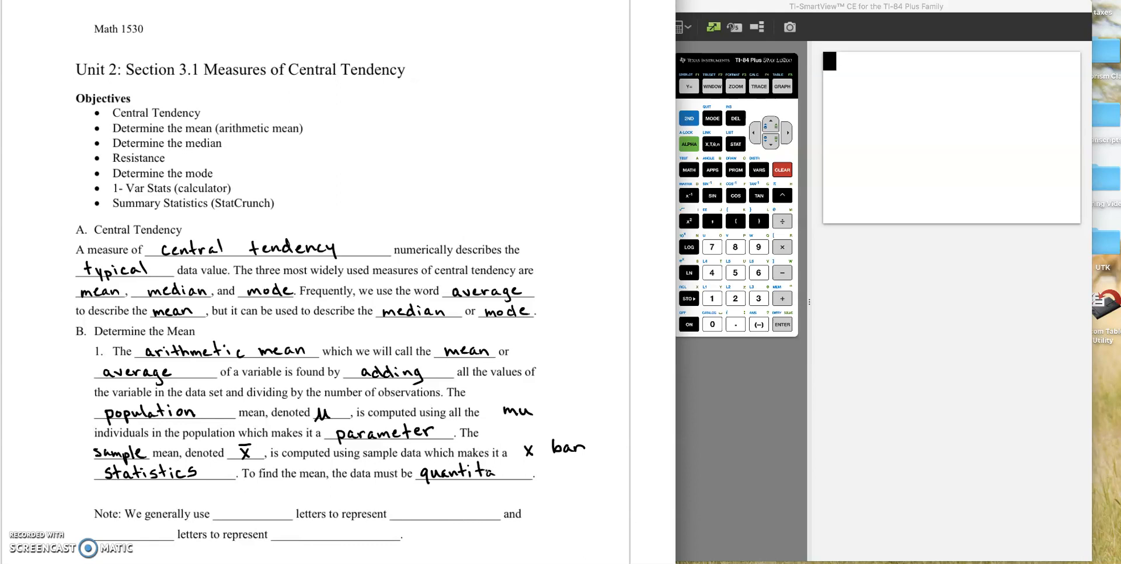
{"action": "type", "text": "ti"}
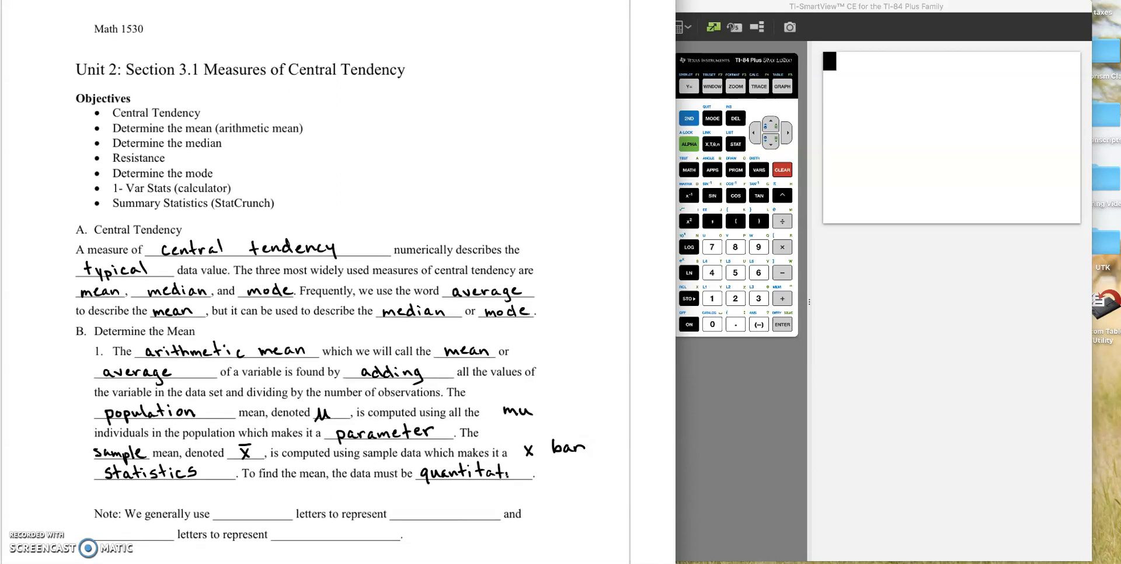
{"action": "type", "text": "ve"}
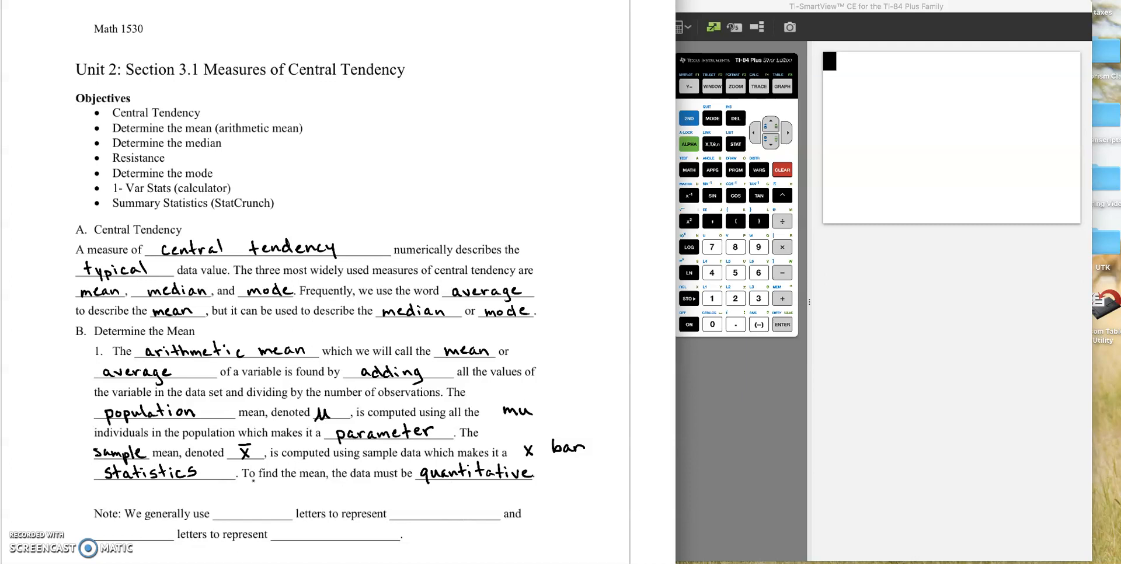
Step: Handwrite Greek letters for parameters and Roman letters for statistics in the Note line
{"action": "type", "text": "Greek"}
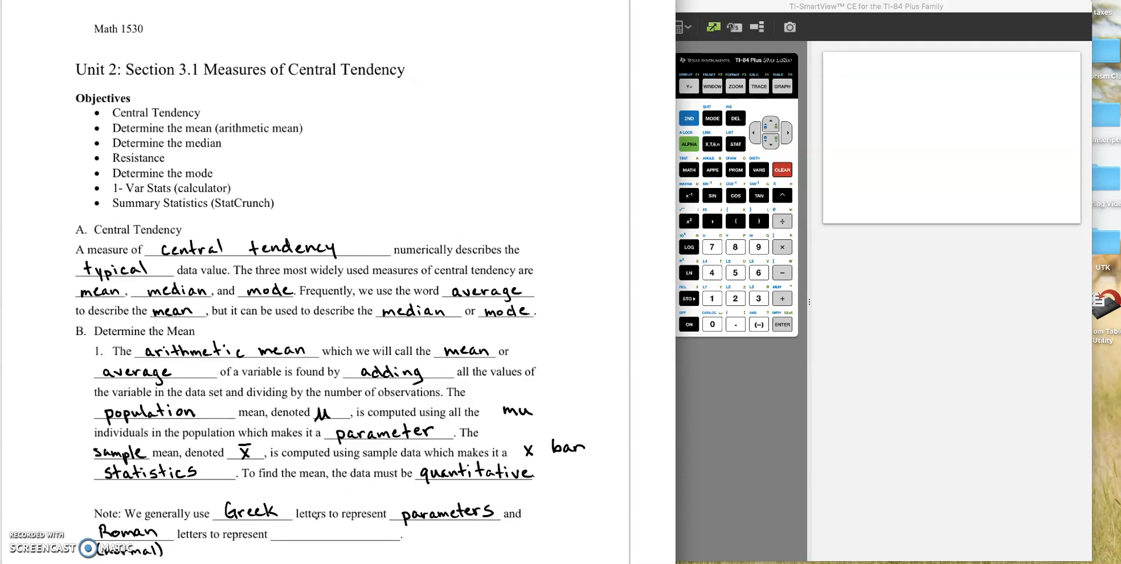
{"action": "type", "text": "st."}
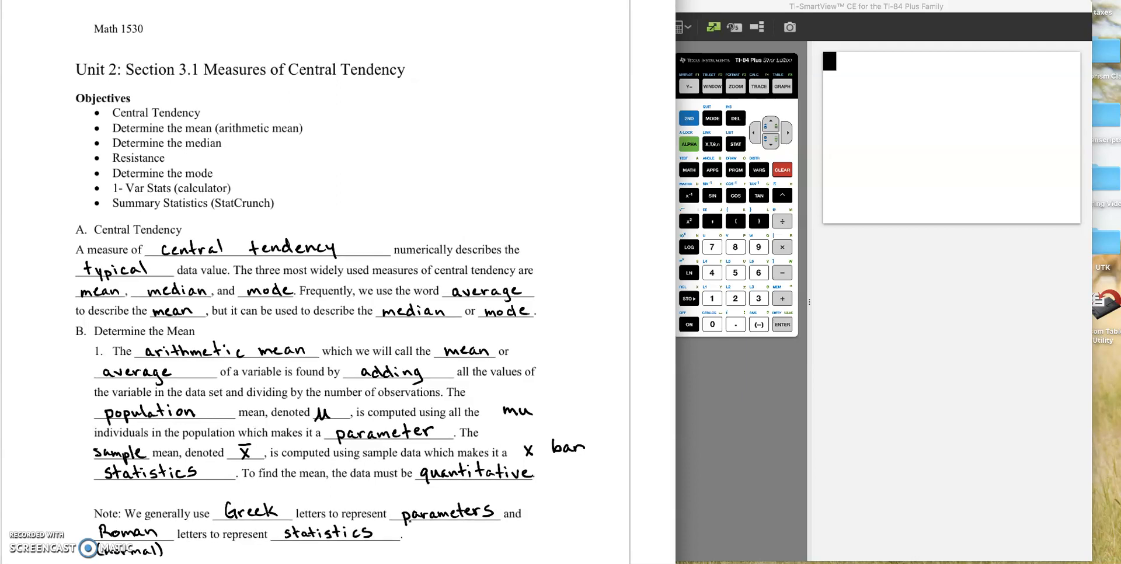
Step: Move down to problem 2 and begin labelling x1, x2, …, xN, N and n
{"action": "scroll", "scroll_direction": "down", "scroll_amount": 3}
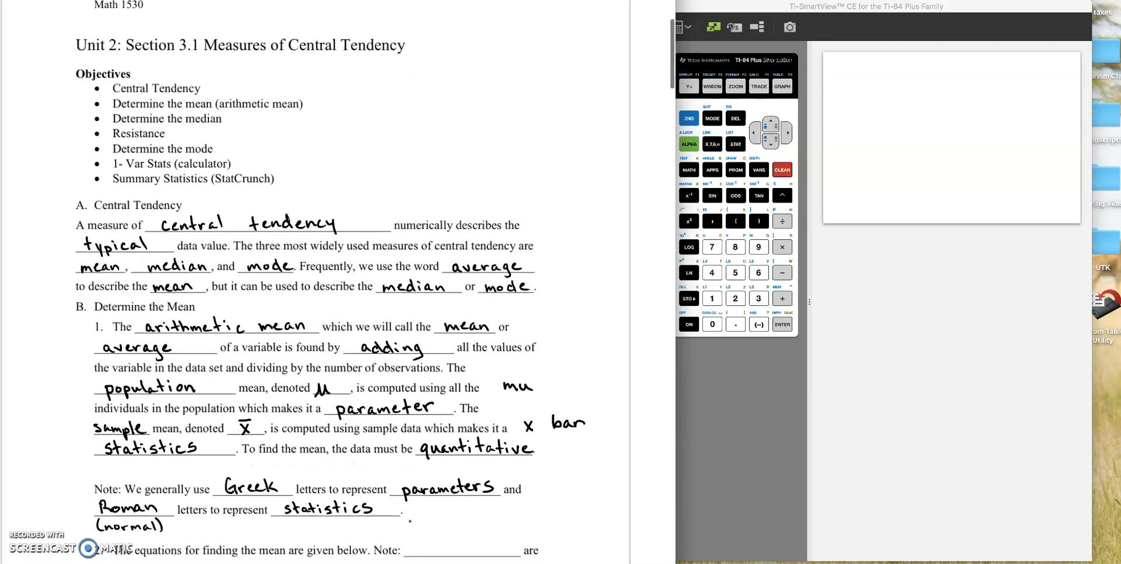
{"action": "scroll", "scroll_direction": "down", "scroll_amount": 3}
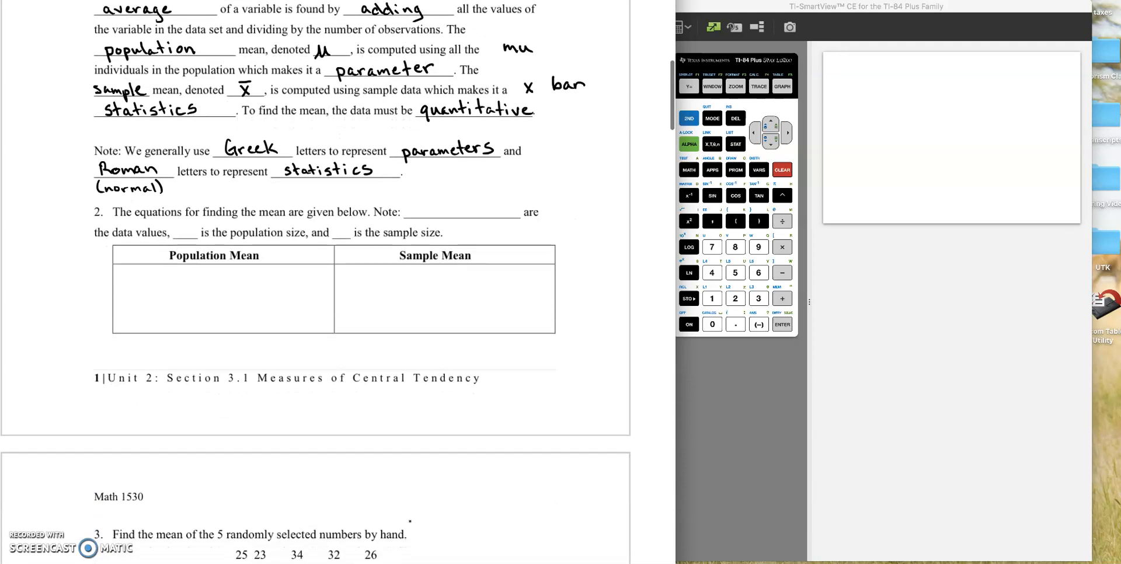
{"action": "scroll", "scroll_direction": "down", "scroll_amount": 3}
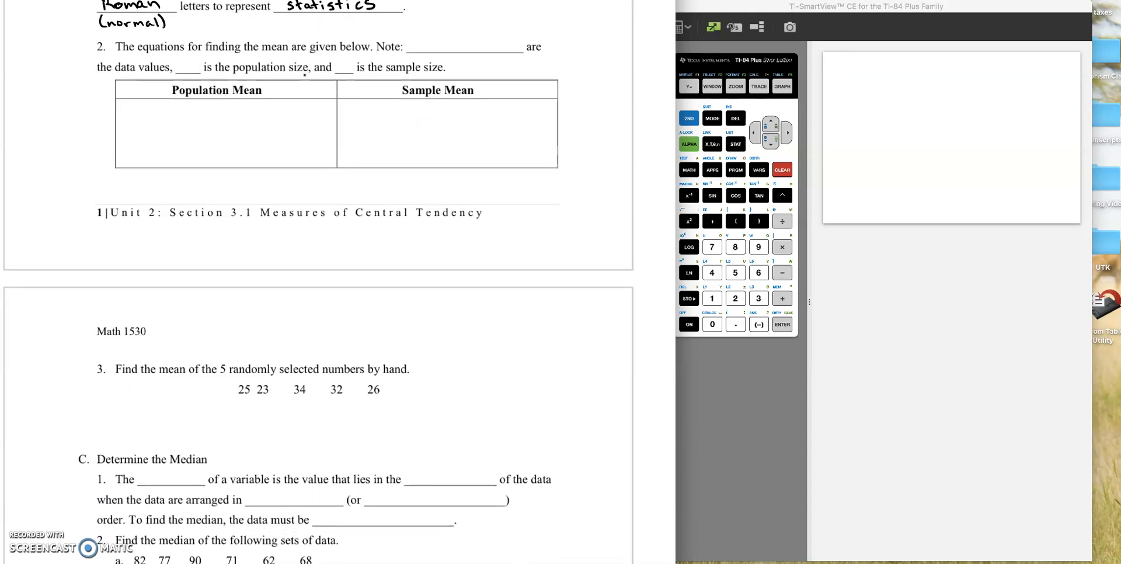
{"action": "left_click", "coordinate": [831, 61]}
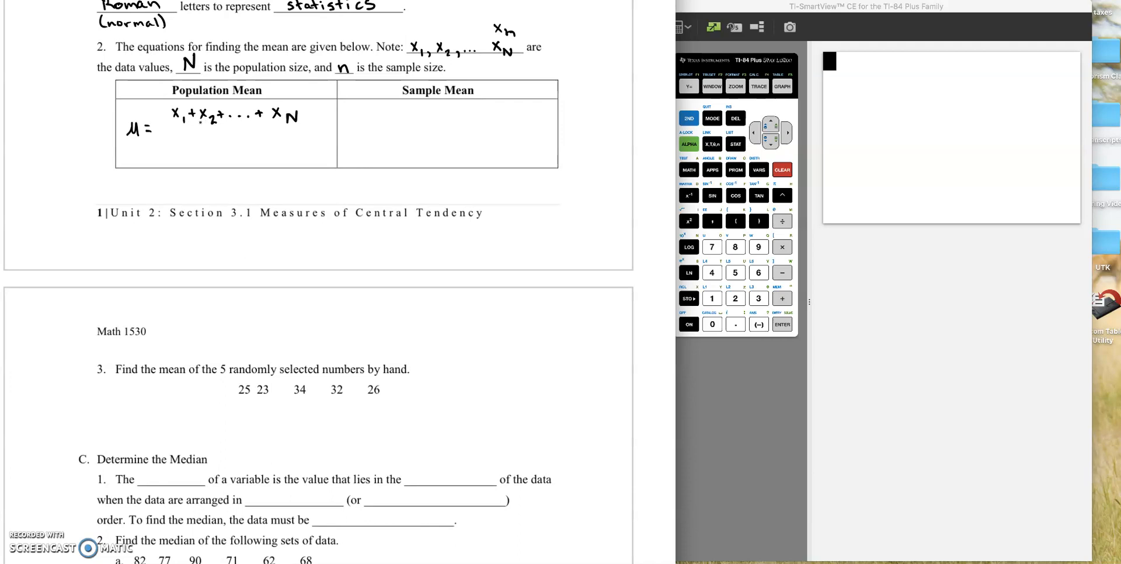
Step: Draw the fraction bar and N to complete μ = (x1+…+xN)/N
{"action": "left_click_drag", "start_coordinate": [171, 132], "coordinate": [303, 129]}
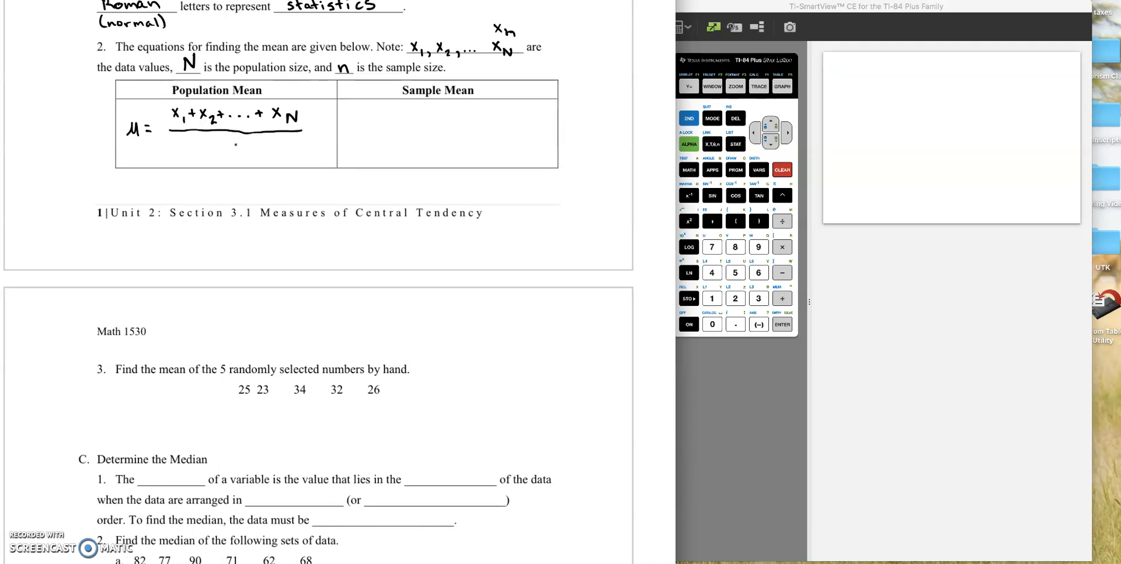
{"action": "left_click", "coordinate": [230, 149]}
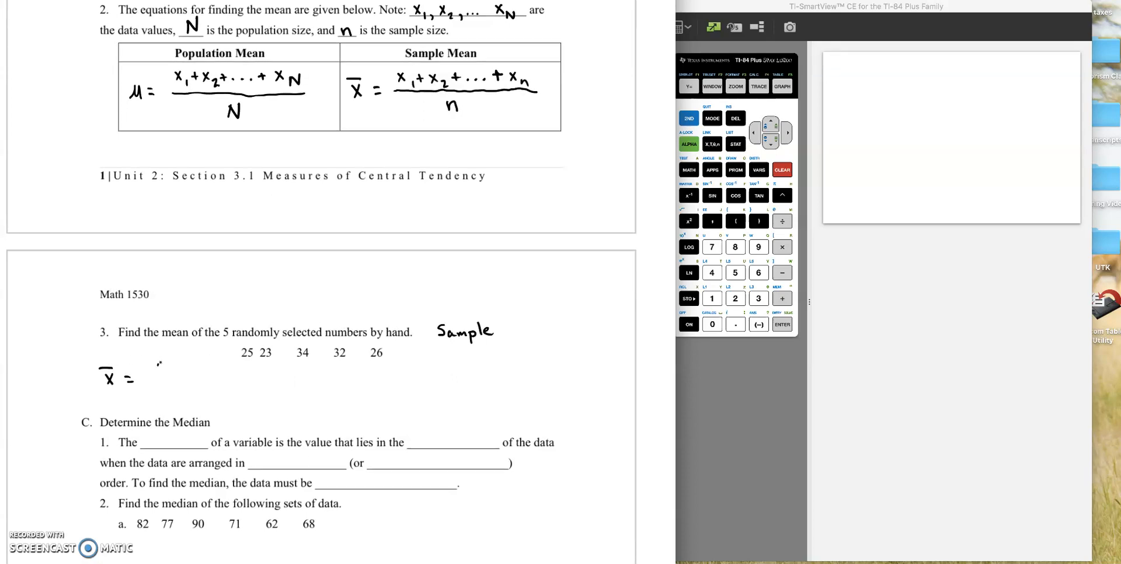
Step: Handwrite x̄ = (25+23+34+32+36)/5 for problem 3 and focus the calculator
{"action": "type", "text": "25+23"}
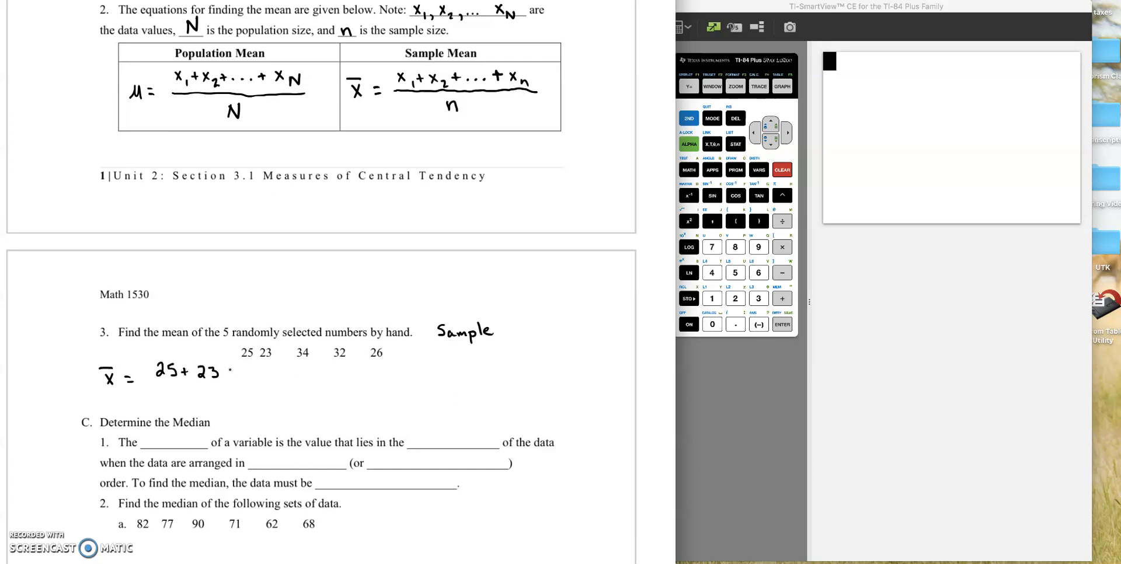
{"action": "type", "text": "+ 34 + 32 +36"}
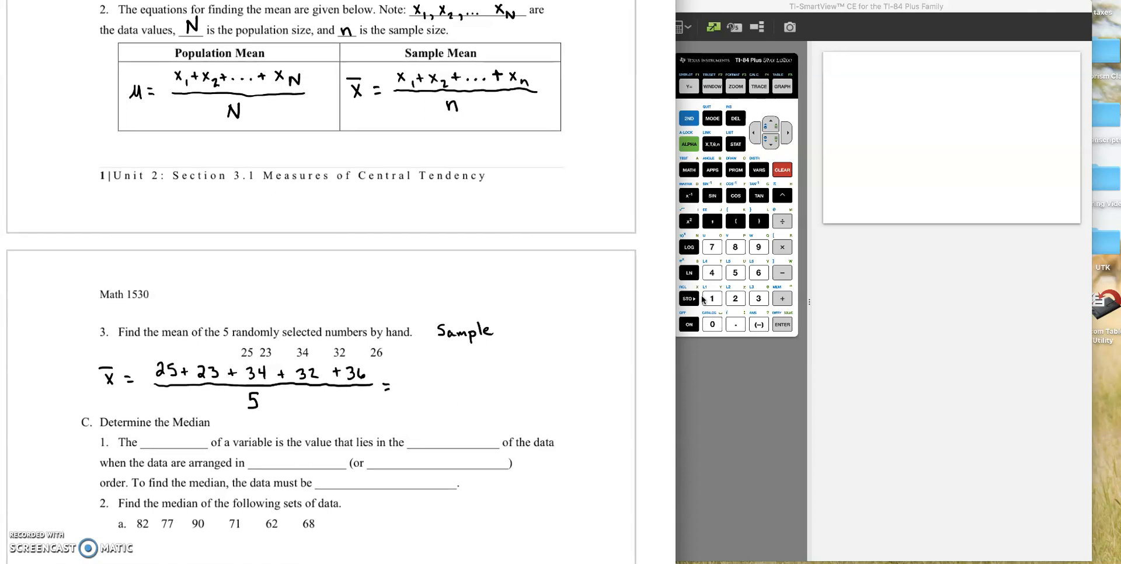
{"action": "left_click", "coordinate": [688, 324]}
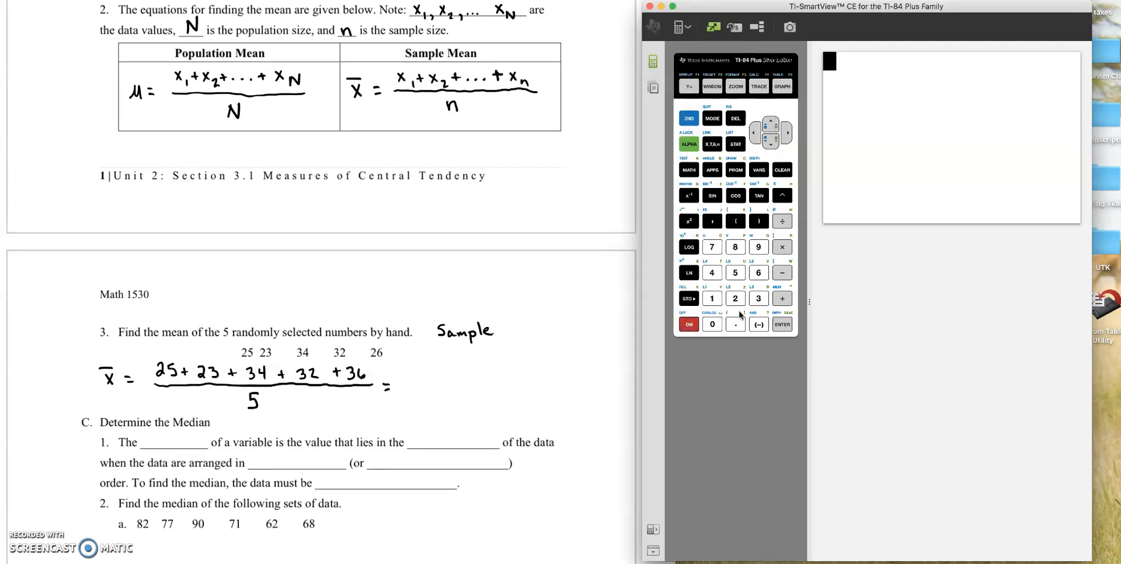
Step: Enter 25+23+34+32+36 on the calculator and evaluate to get 150
{"action": "left_click", "coordinate": [735, 298]}
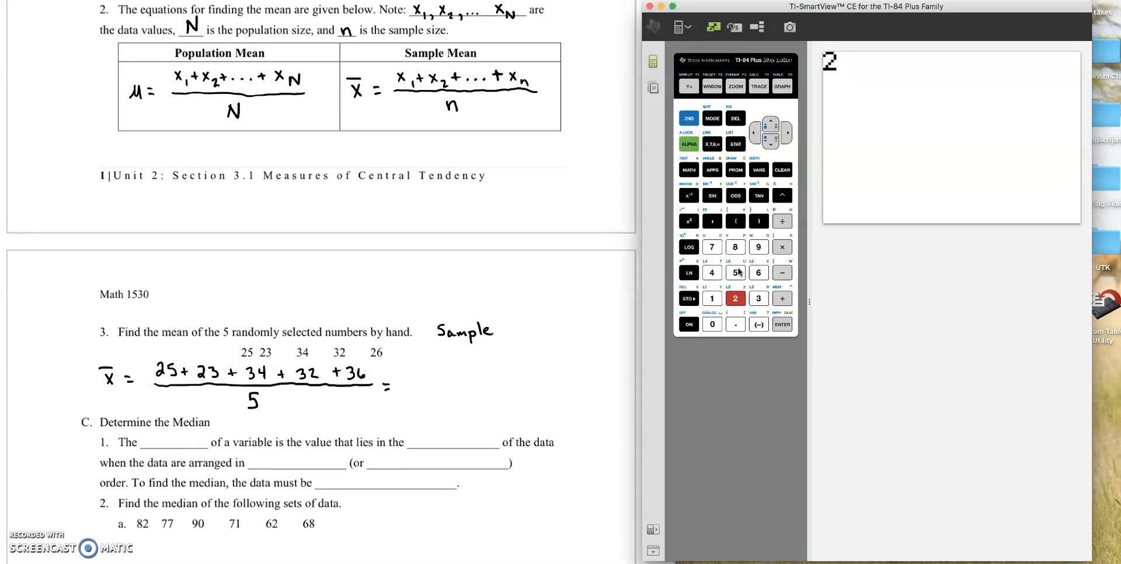
{"action": "left_click", "coordinate": [736, 298]}
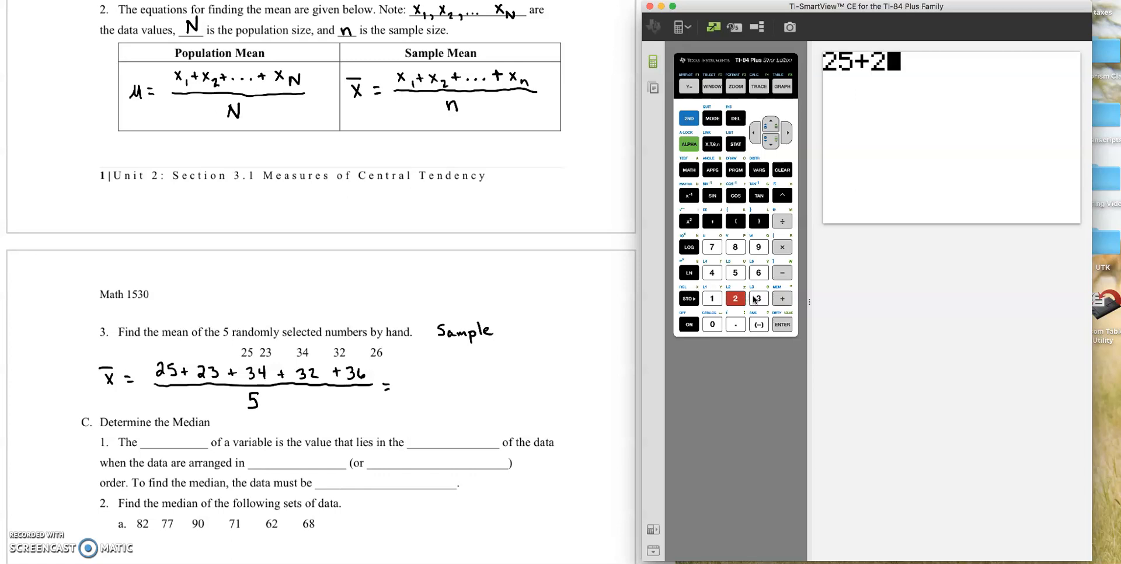
{"action": "left_click", "coordinate": [759, 297]}
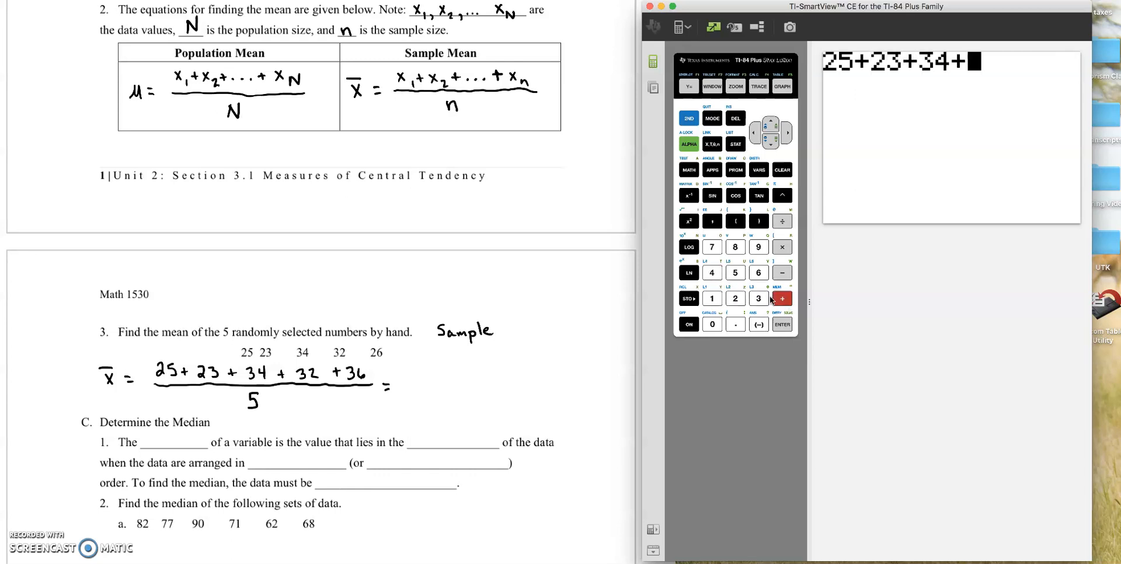
{"action": "left_click", "coordinate": [735, 298]}
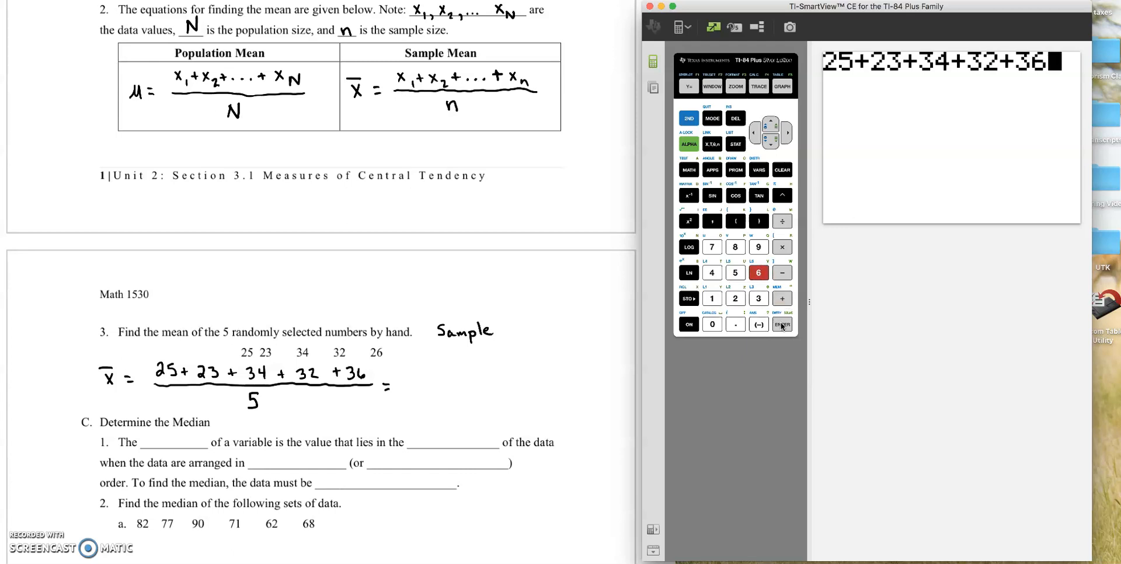
{"action": "left_click", "coordinate": [781, 324]}
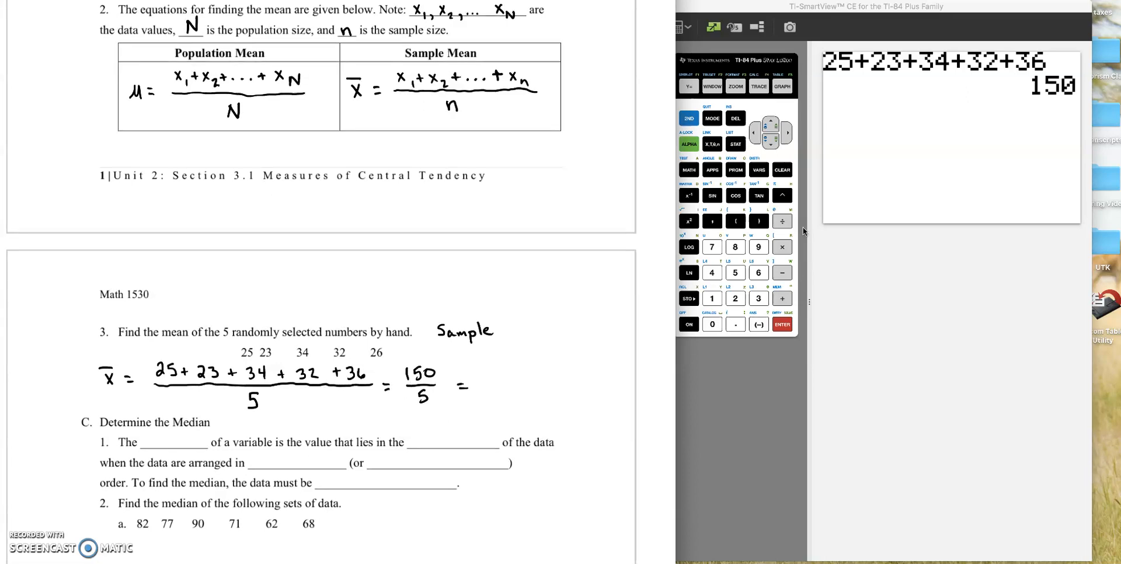
Step: Divide the previous answer by 5 to get the sample mean 30
{"action": "left_click", "coordinate": [782, 221]}
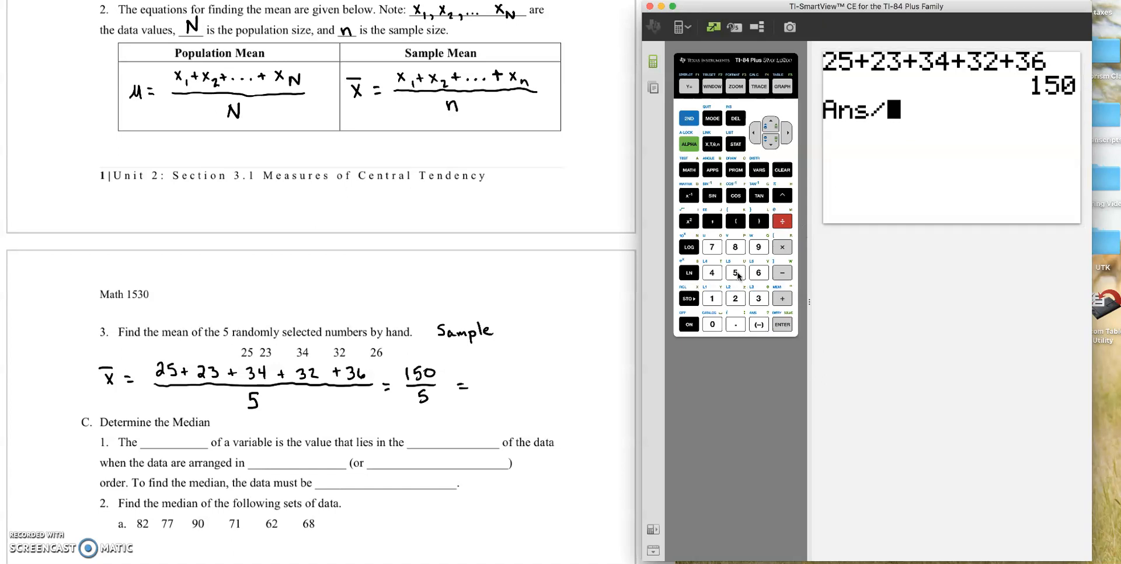
{"action": "left_click", "coordinate": [735, 273]}
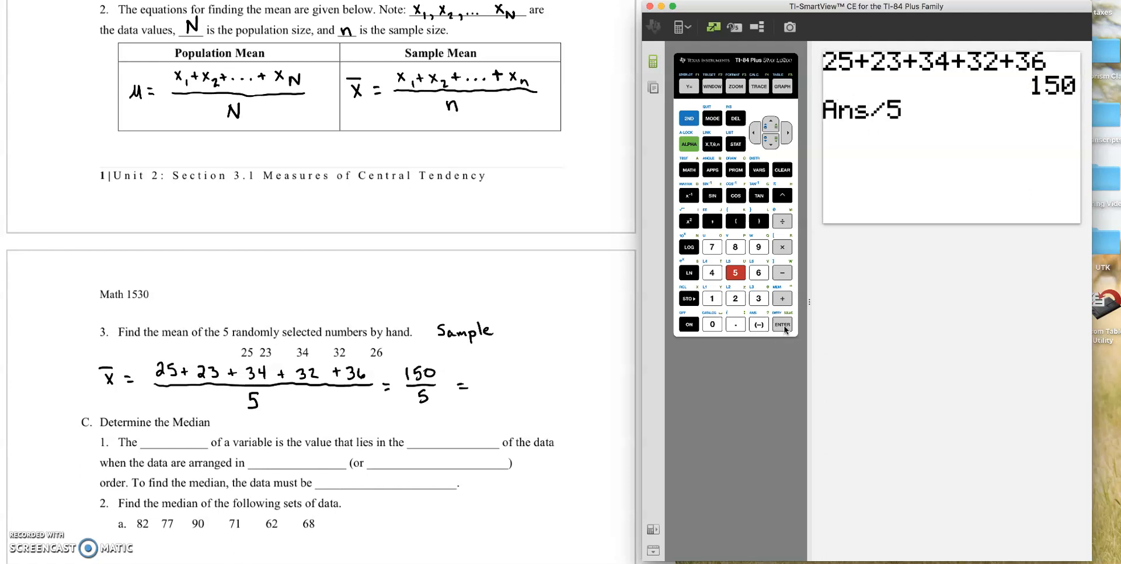
{"action": "left_click", "coordinate": [782, 324]}
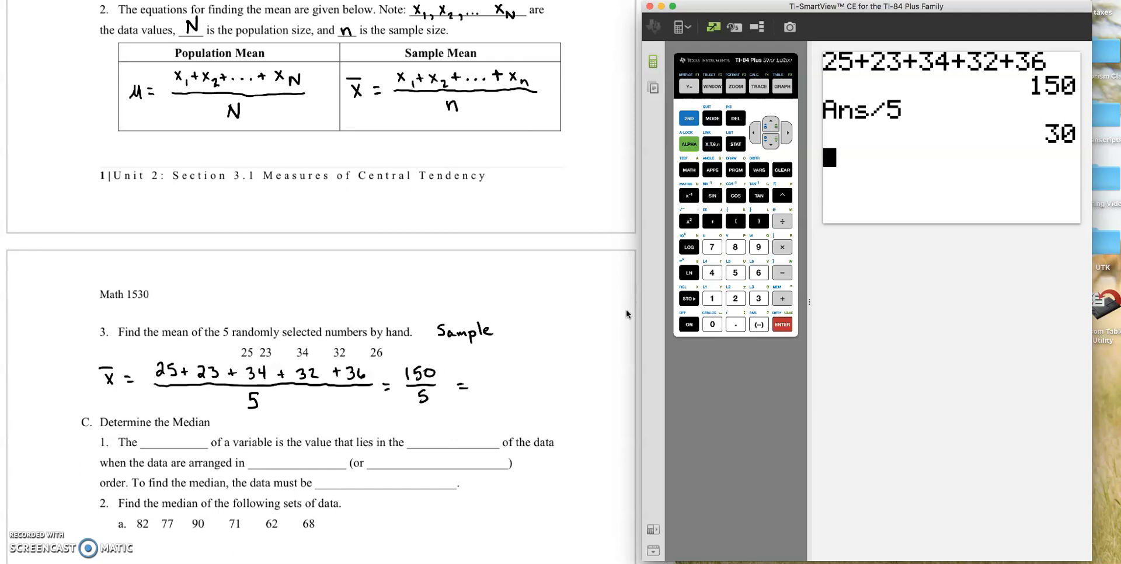